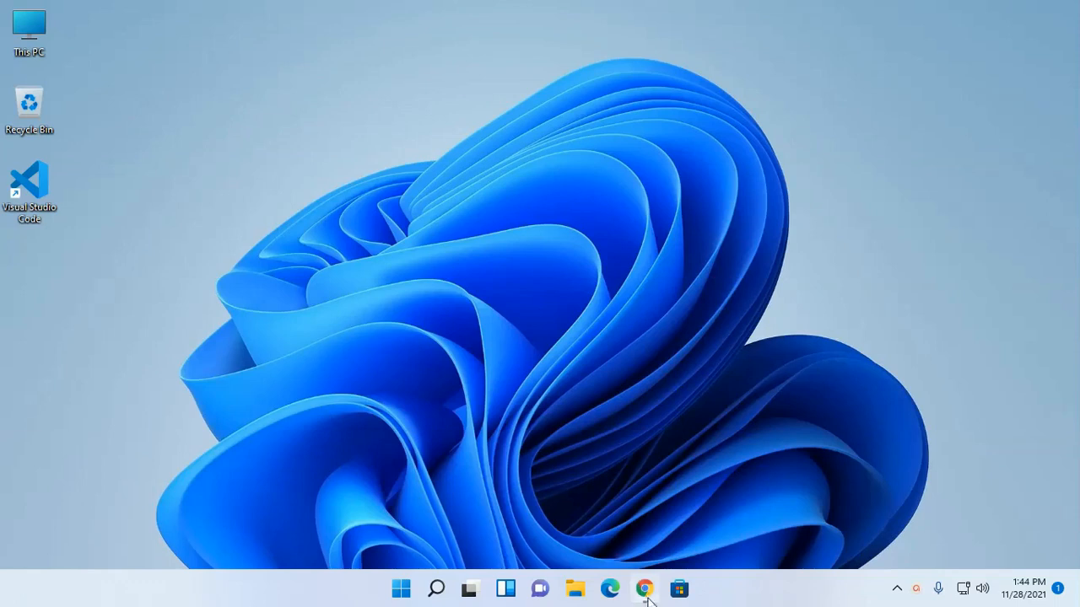
Step: Download the Python 3.10.0 Windows installer from python.org in Chrome
click(643, 588)
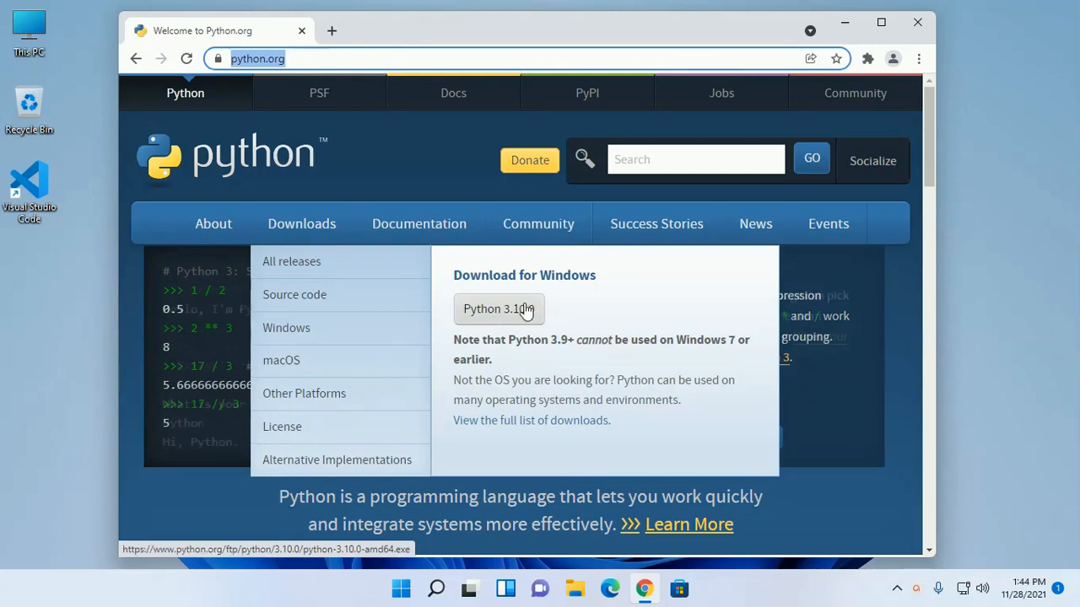
click(498, 309)
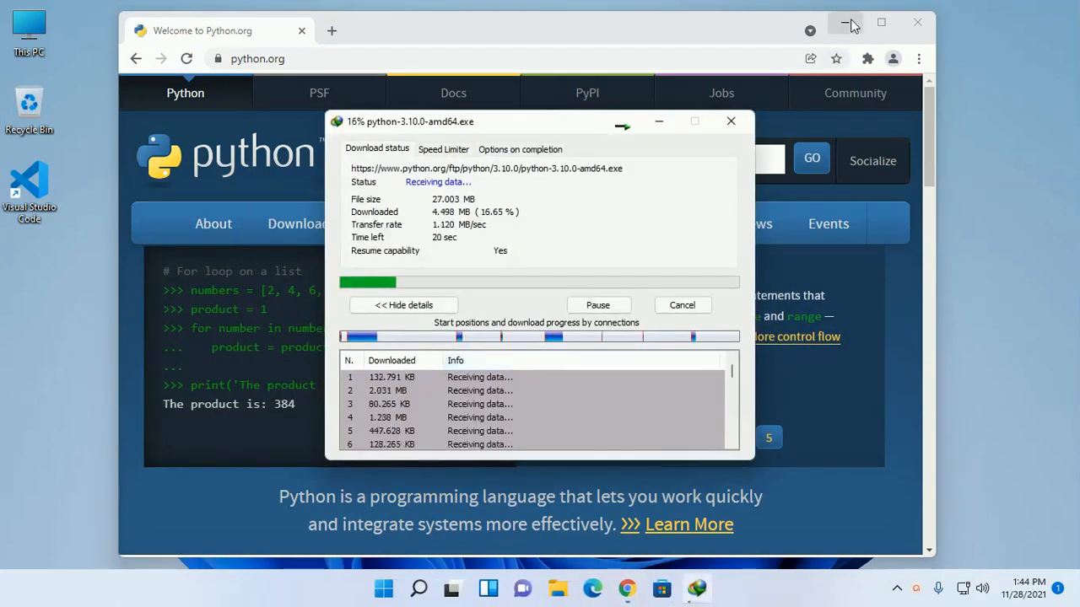
Step: Minimize Chrome while IDM finishes saving python-3.10.0-amd64.exe (27 MB)
click(849, 23)
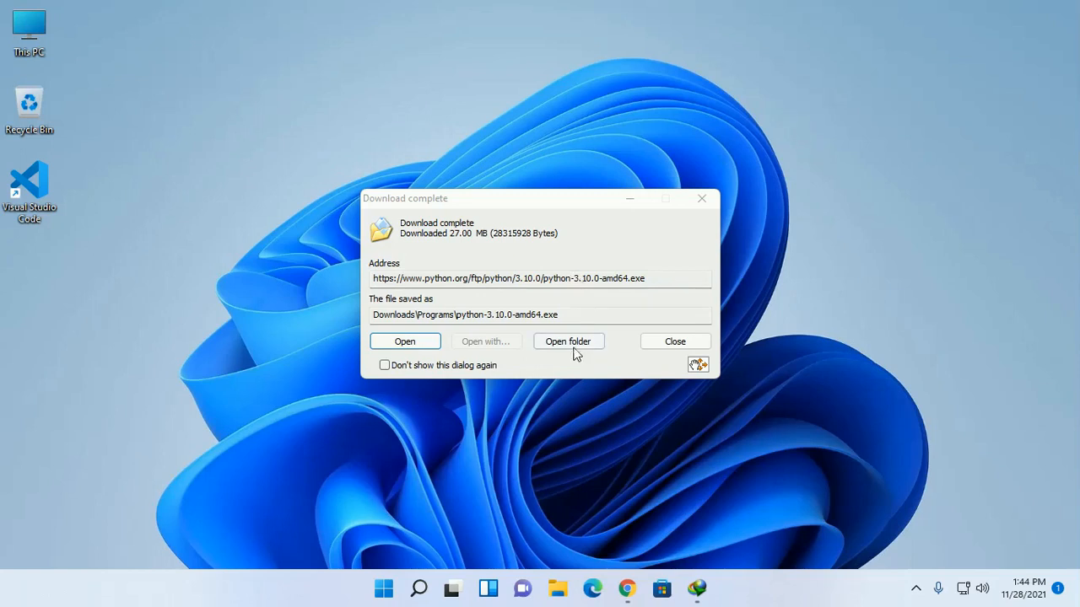
Step: Open the Downloads Programs folder and run python-3.10.0-amd64 from its context menu
click(568, 341)
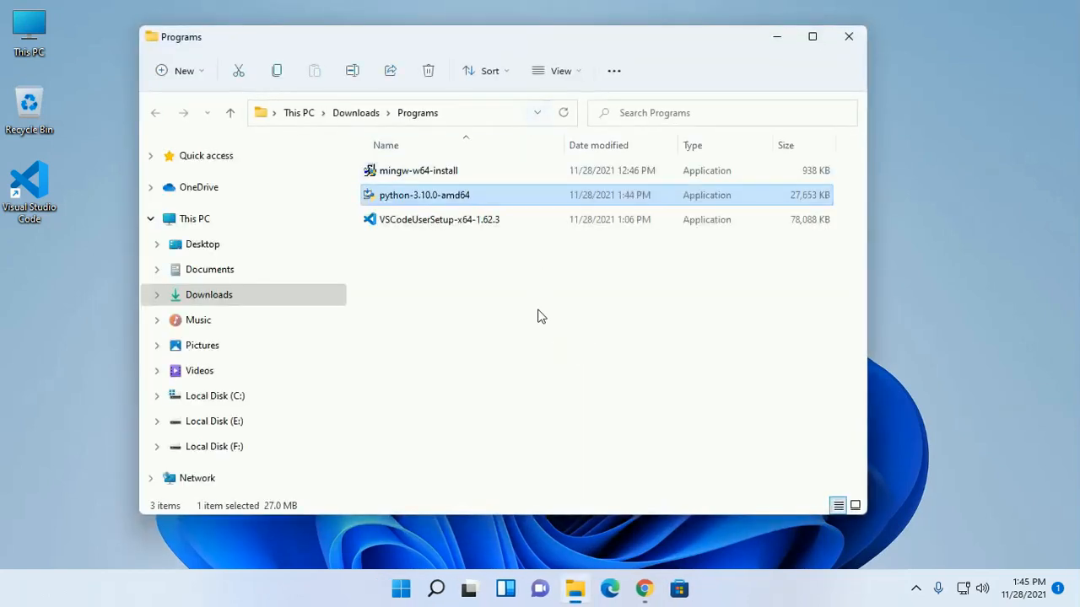
right_click(424, 194)
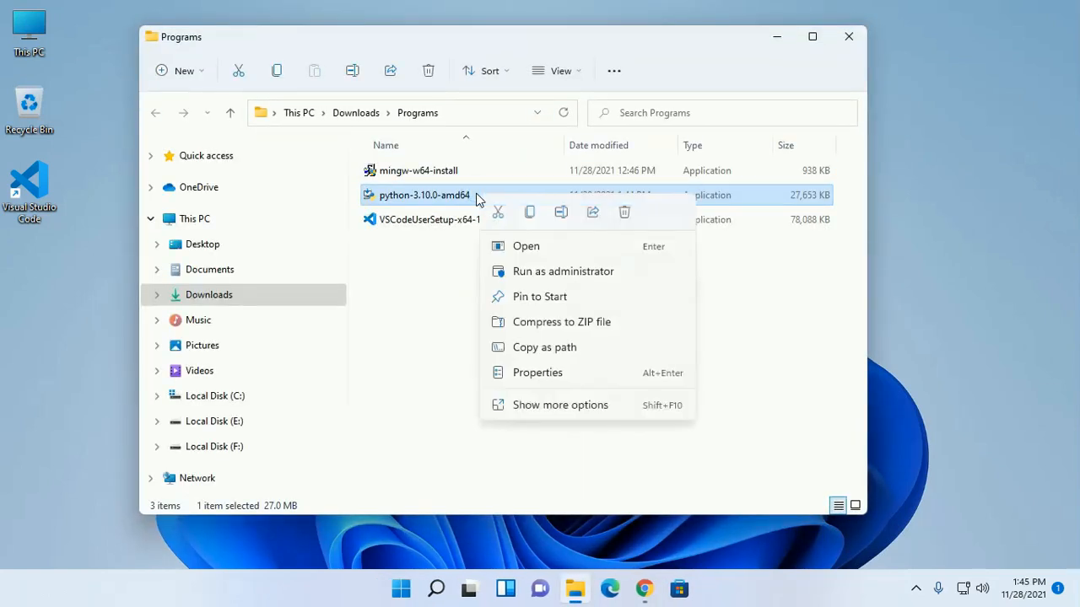
mouse_move(545, 245)
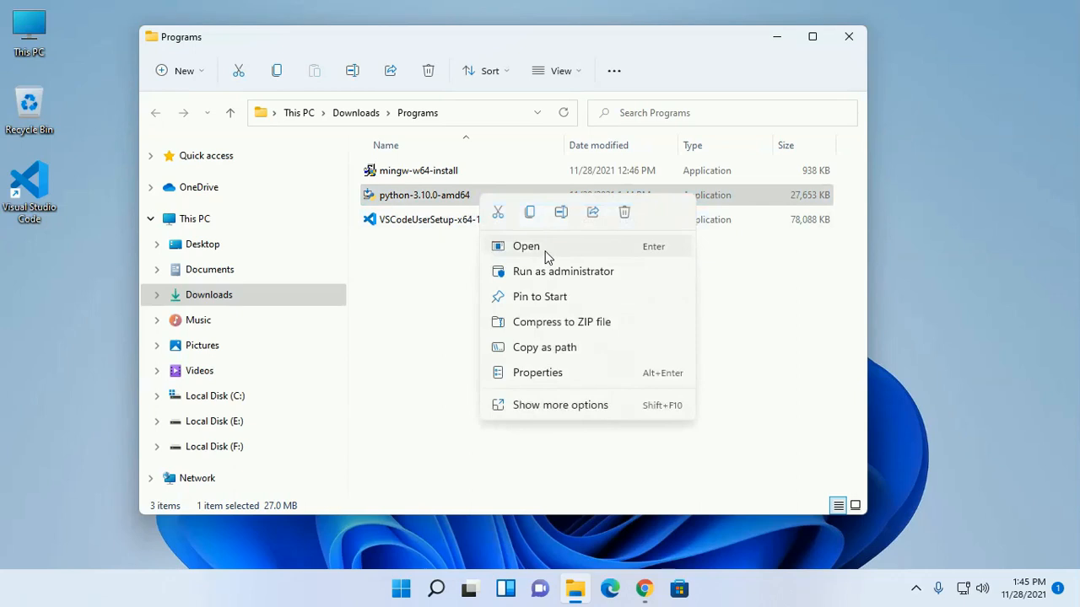
click(525, 246)
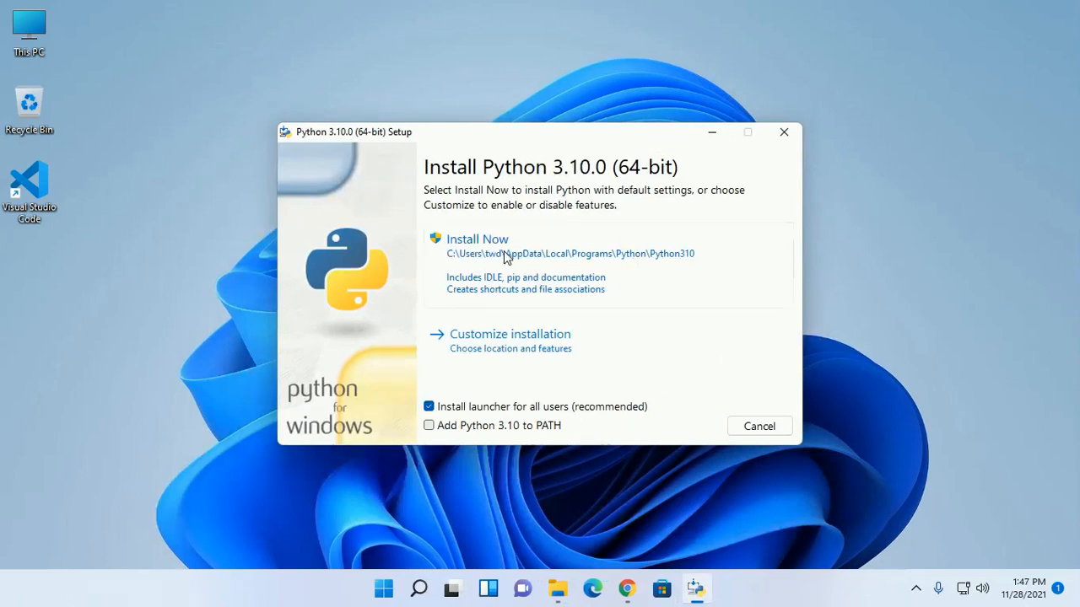
mouse_move(502, 344)
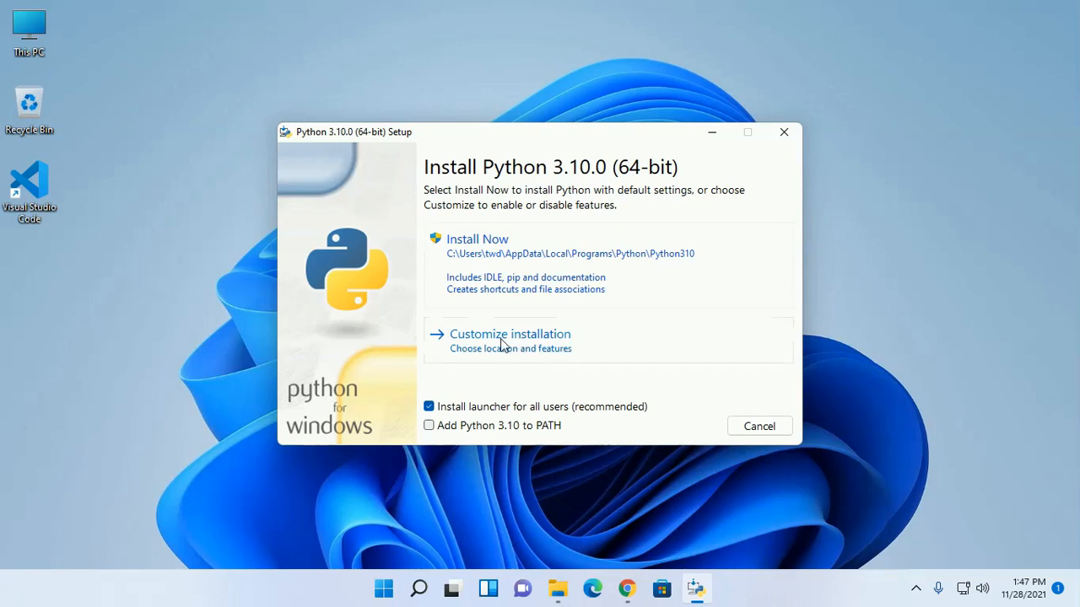
mouse_move(513, 361)
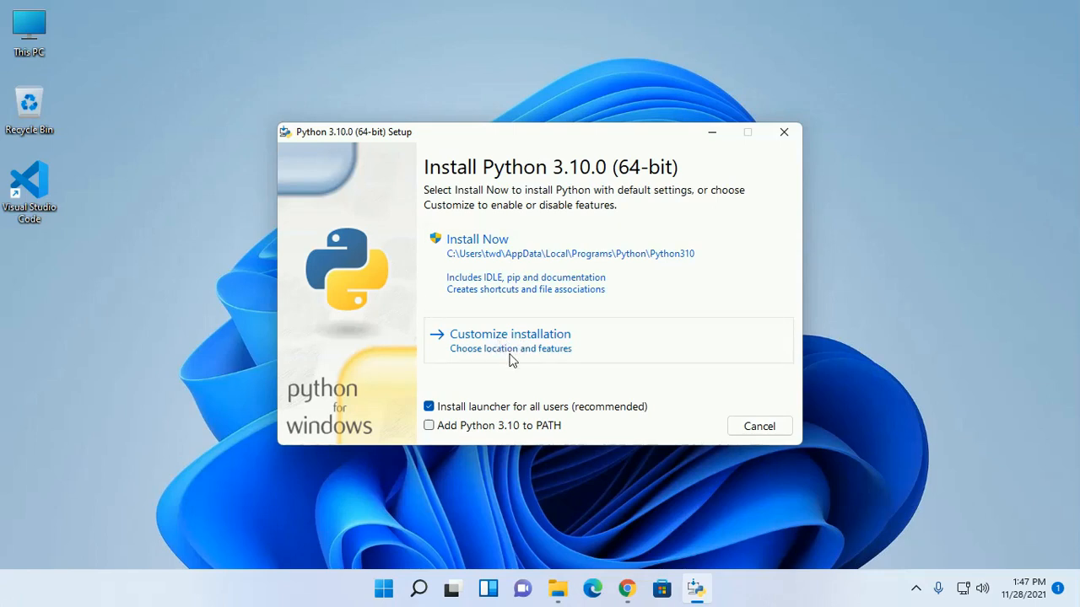
Step: Enable 'Add Python 3.10 to PATH' and choose Customize installation
click(510, 340)
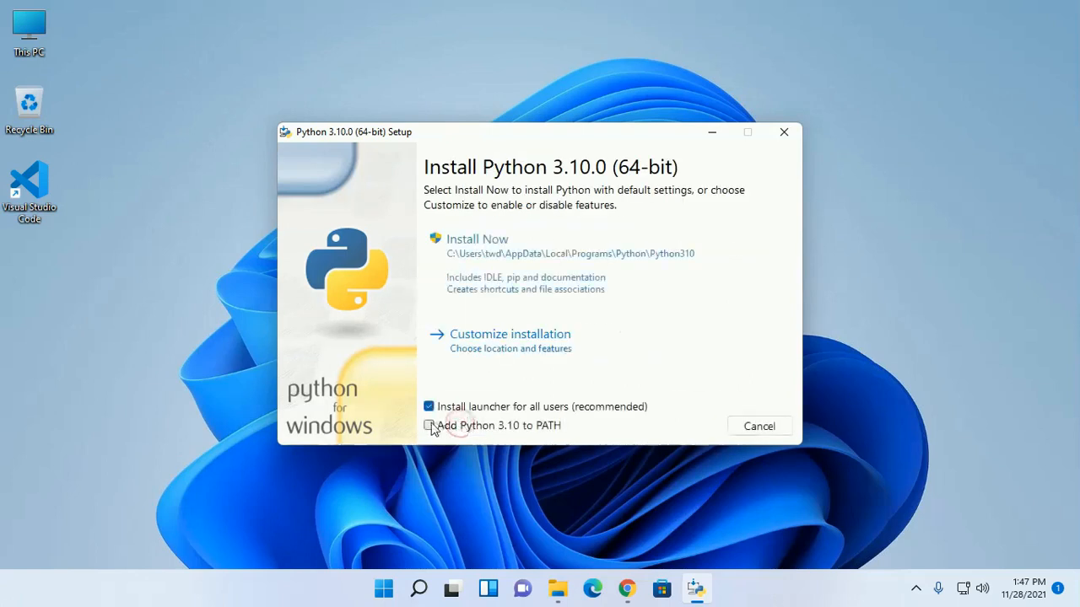
click(429, 425)
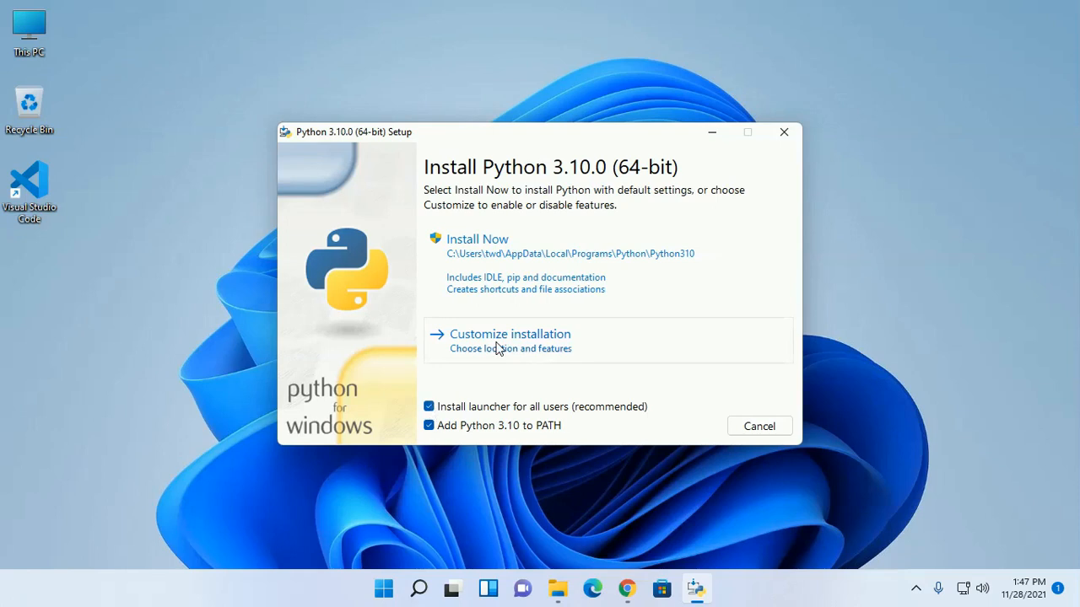
click(510, 334)
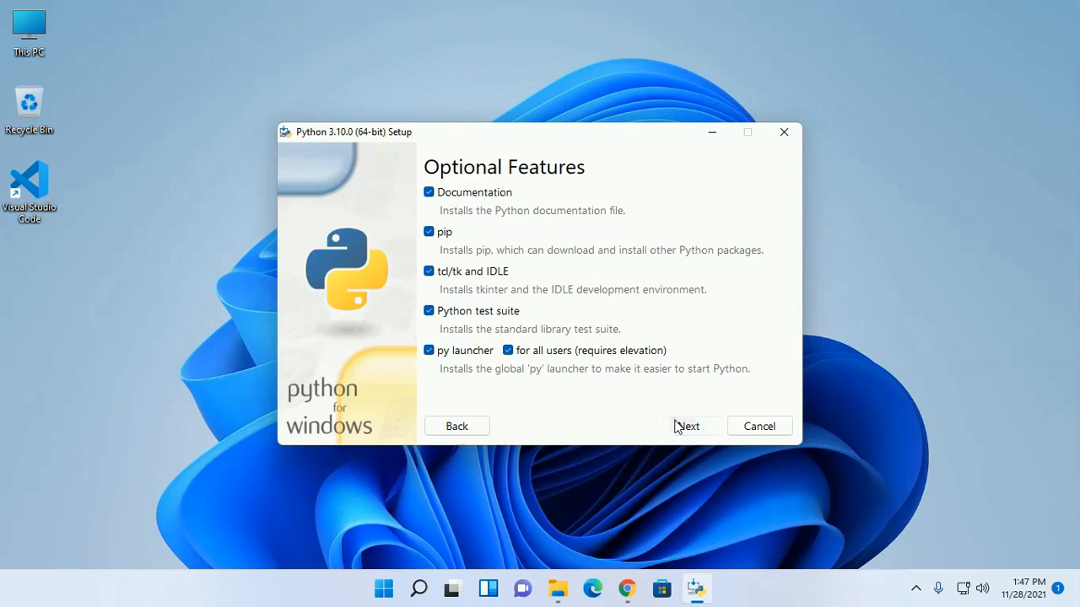
Step: Keep all optional features, enable 'Install for all users', and begin installing
click(688, 426)
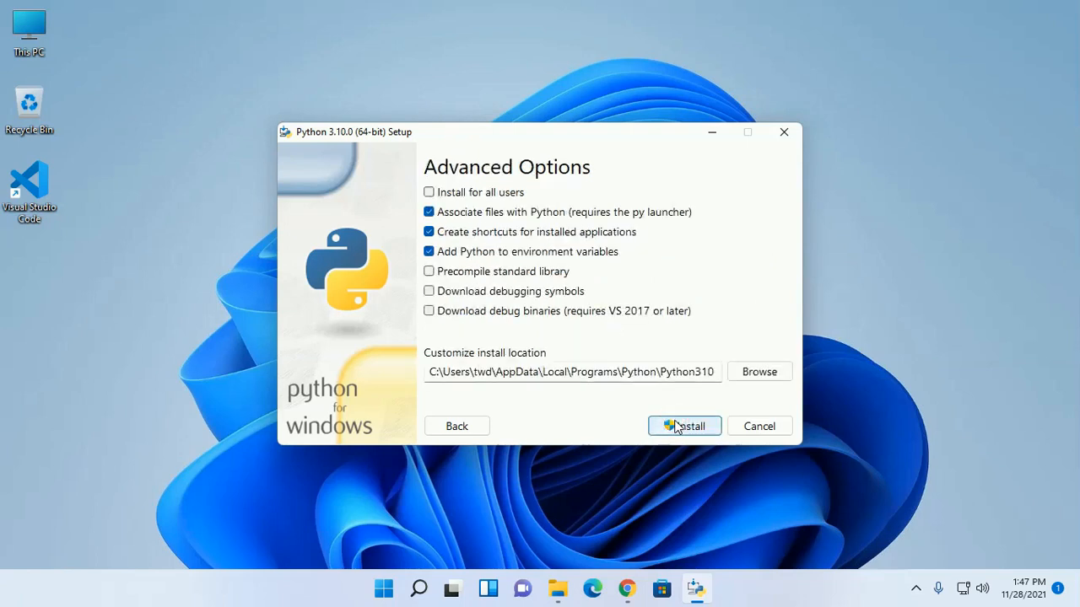
mouse_move(577, 411)
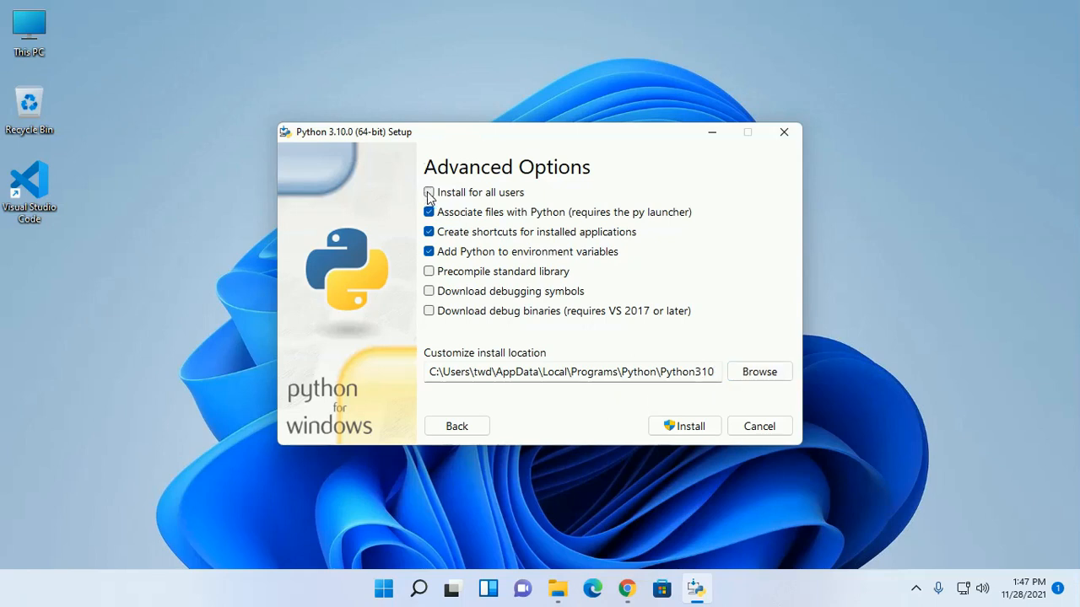
click(428, 192)
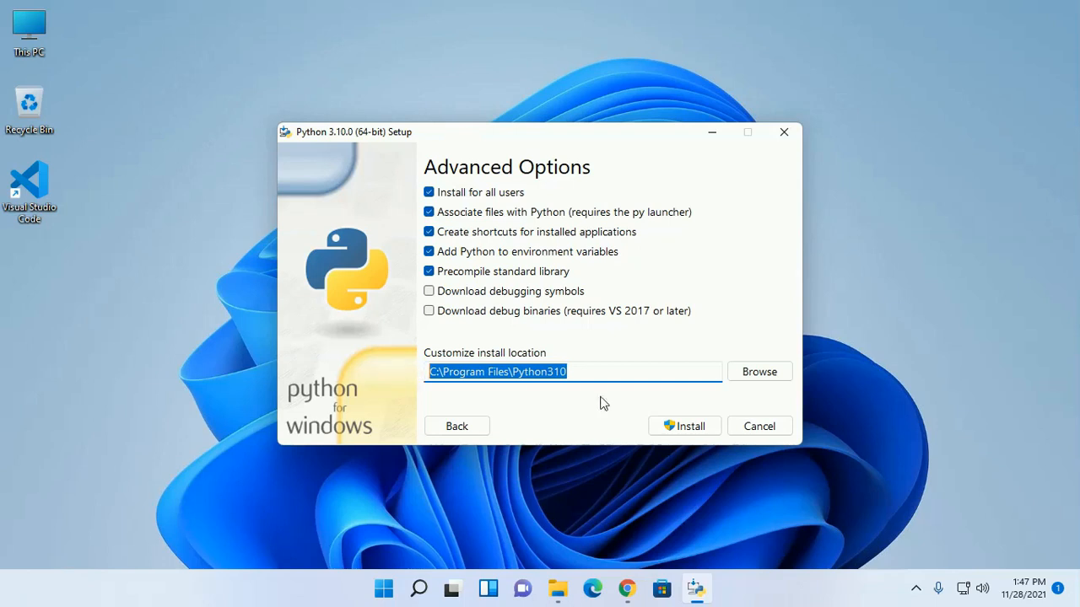
mouse_move(759, 371)
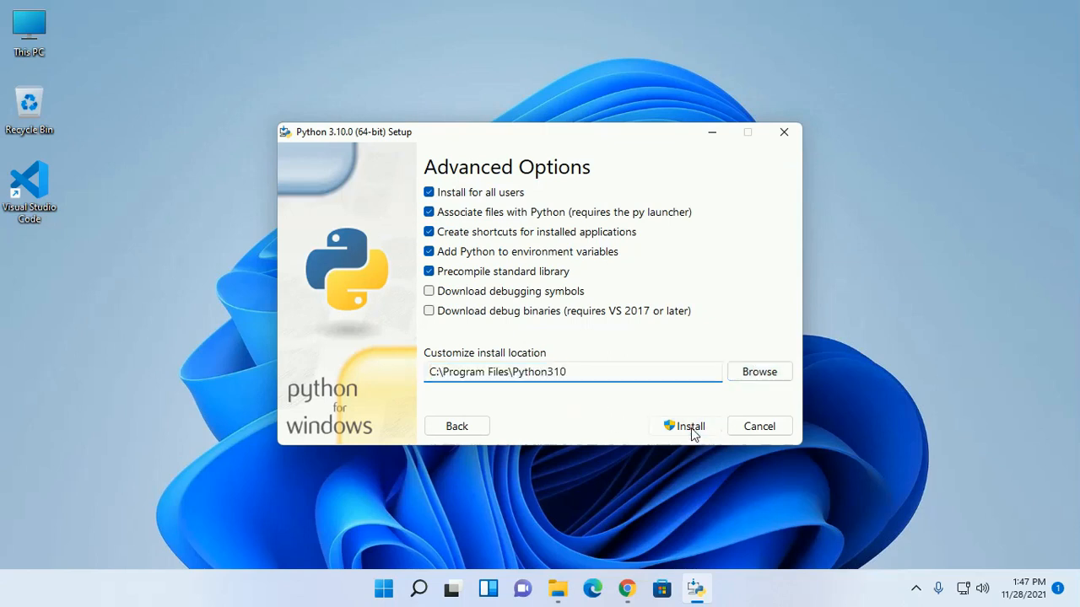
click(685, 426)
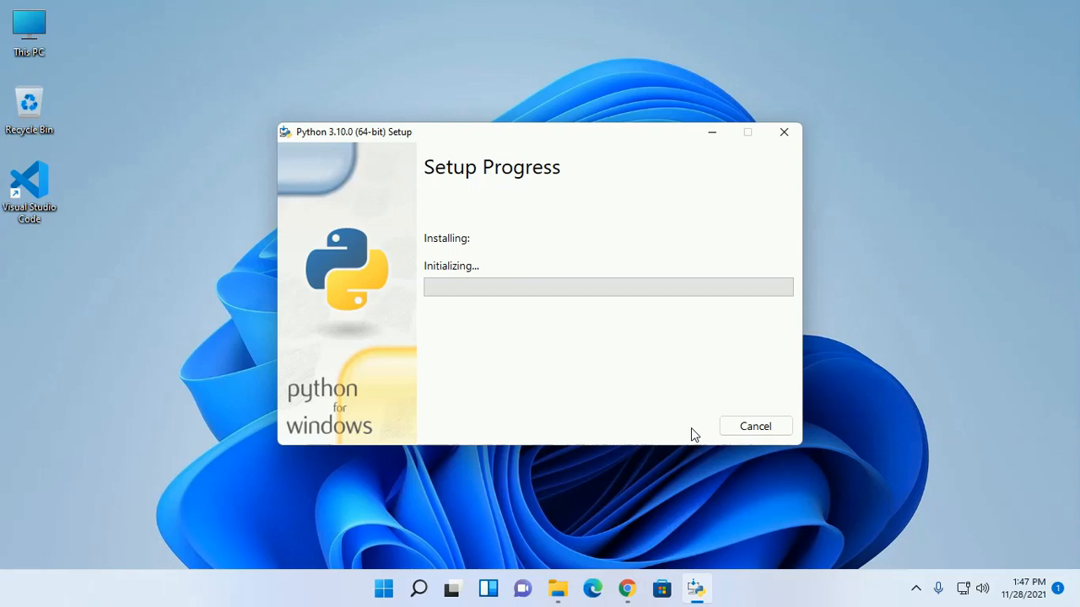
mouse_move(513, 382)
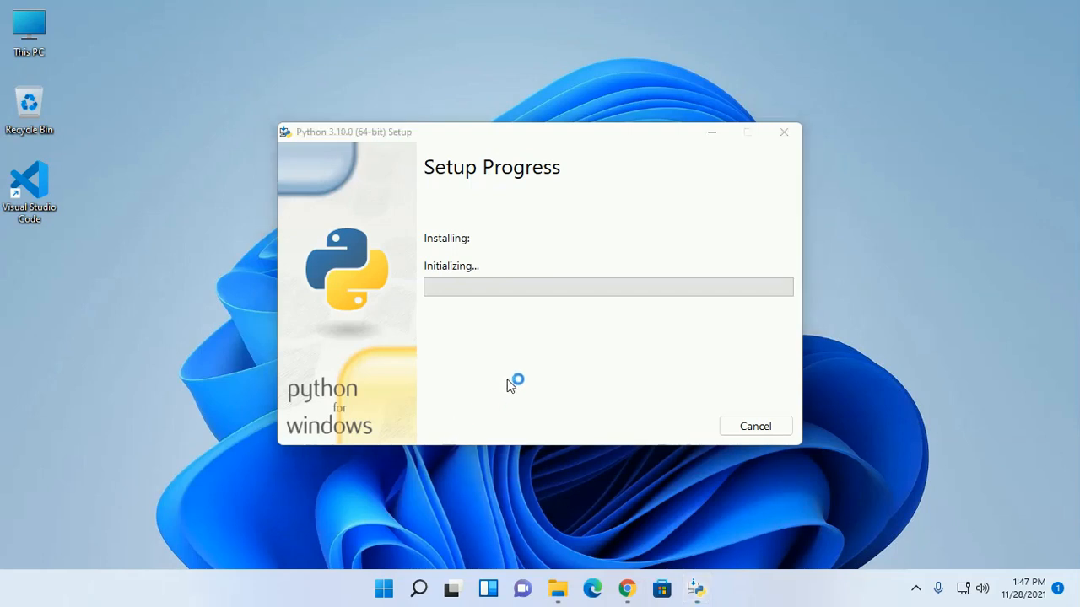
mouse_move(573, 135)
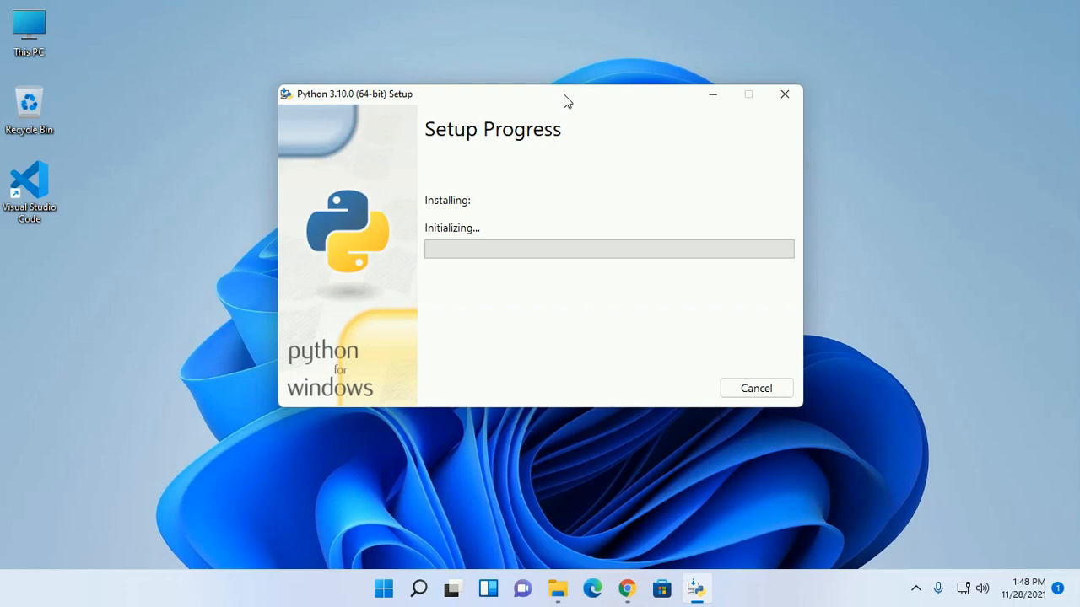
mouse_move(581, 102)
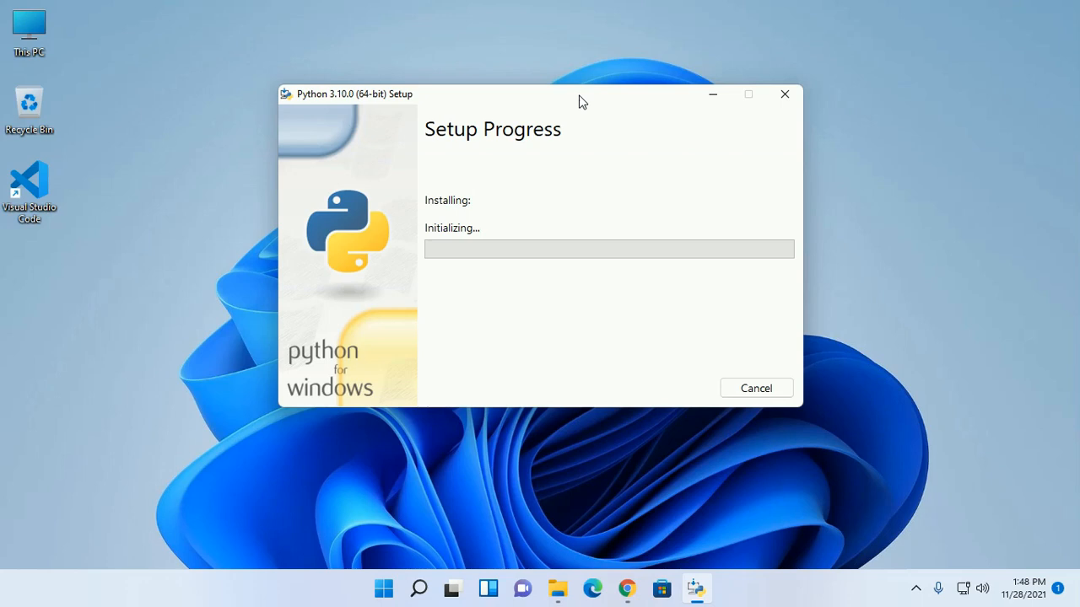
mouse_move(563, 101)
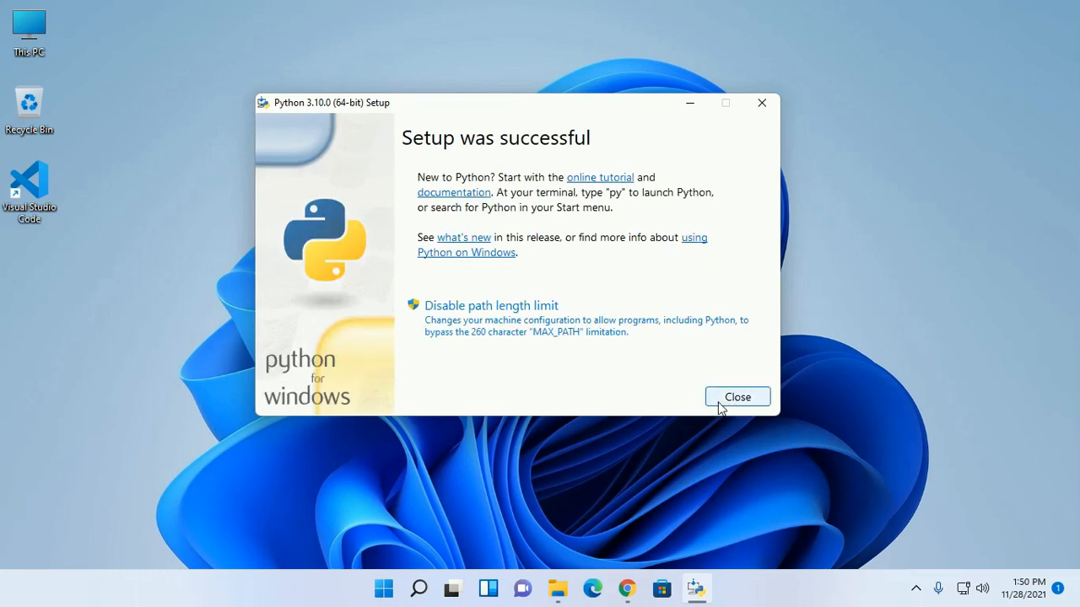
mouse_move(731, 391)
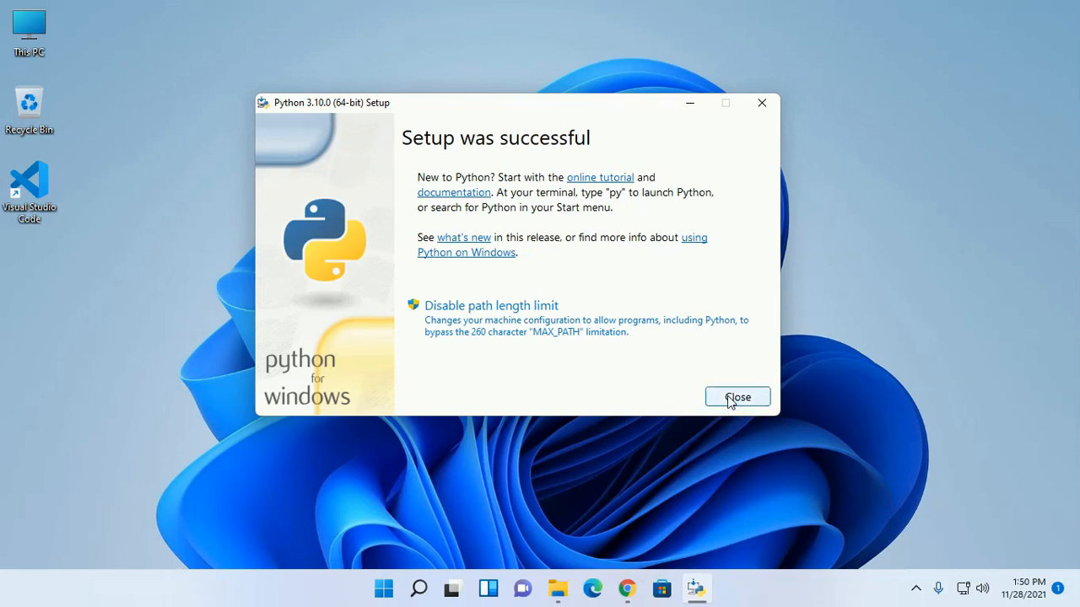
Step: Close the installer on the 'Setup was successful' page
click(737, 396)
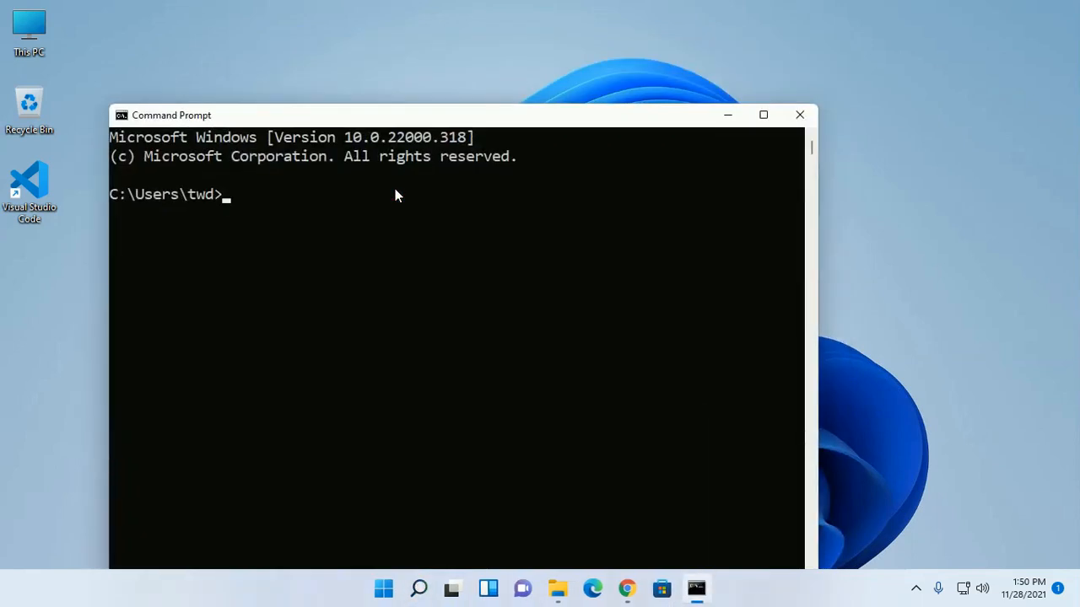
Step: Move the Command Prompt window up and run 'python3.10 --version', which fails
drag(397, 114, 540, 54)
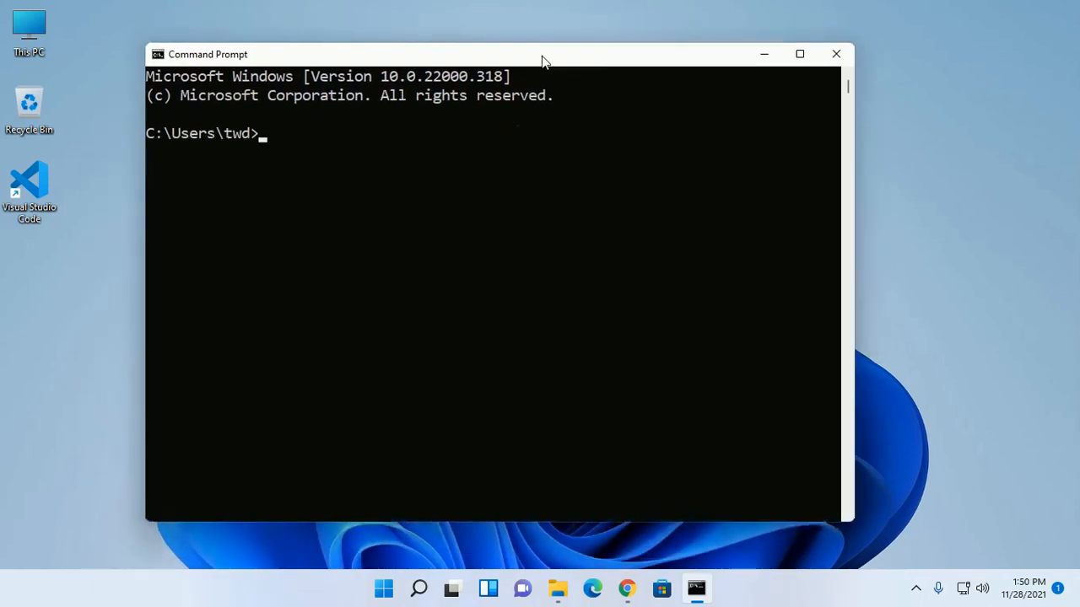
text(pyt)
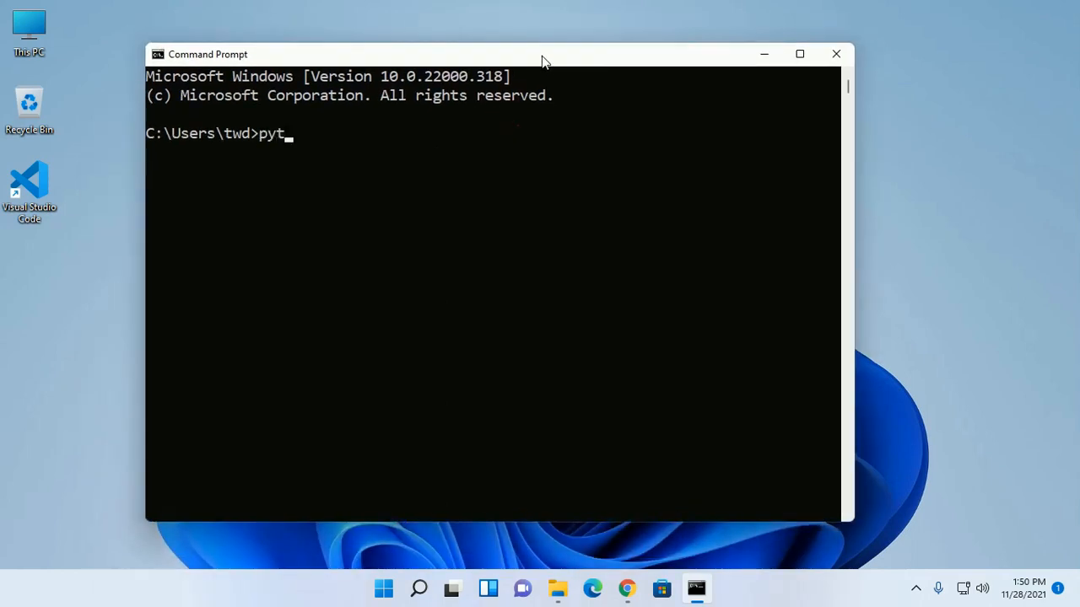
text(hon)
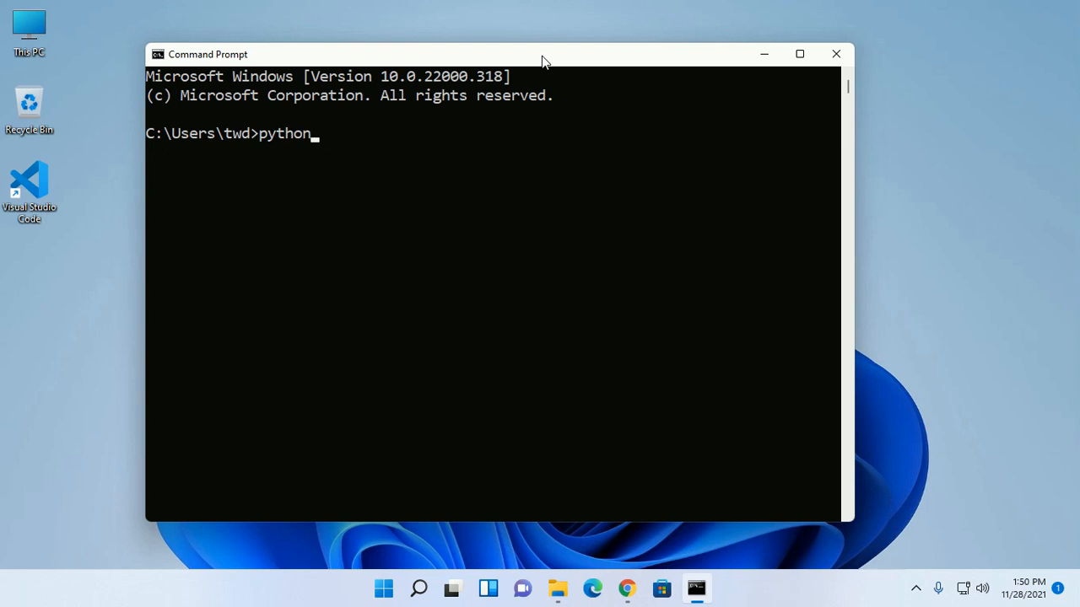
text(3.10)
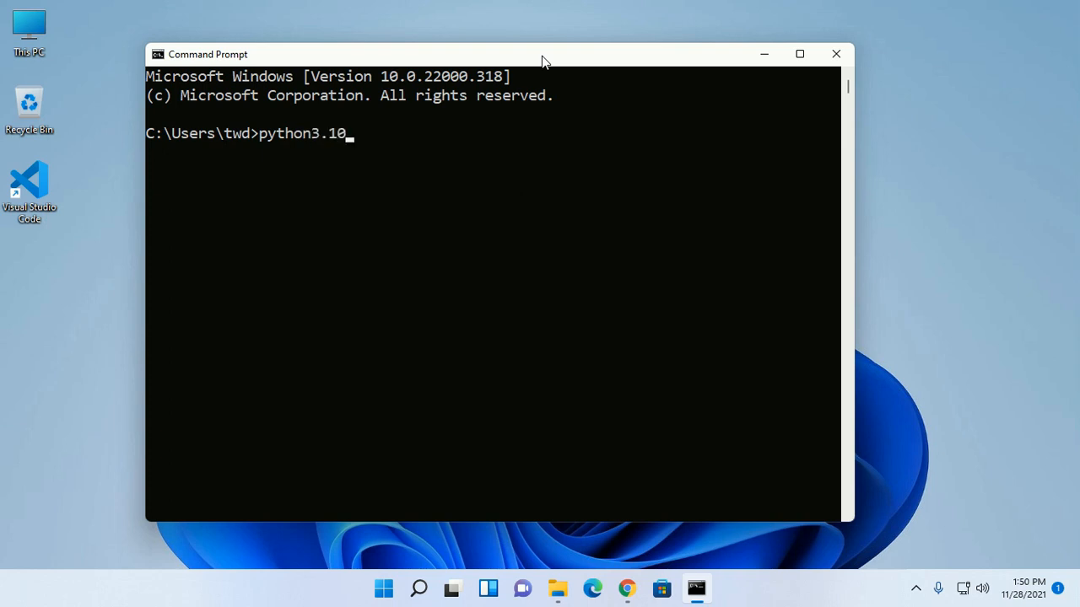
text(--)
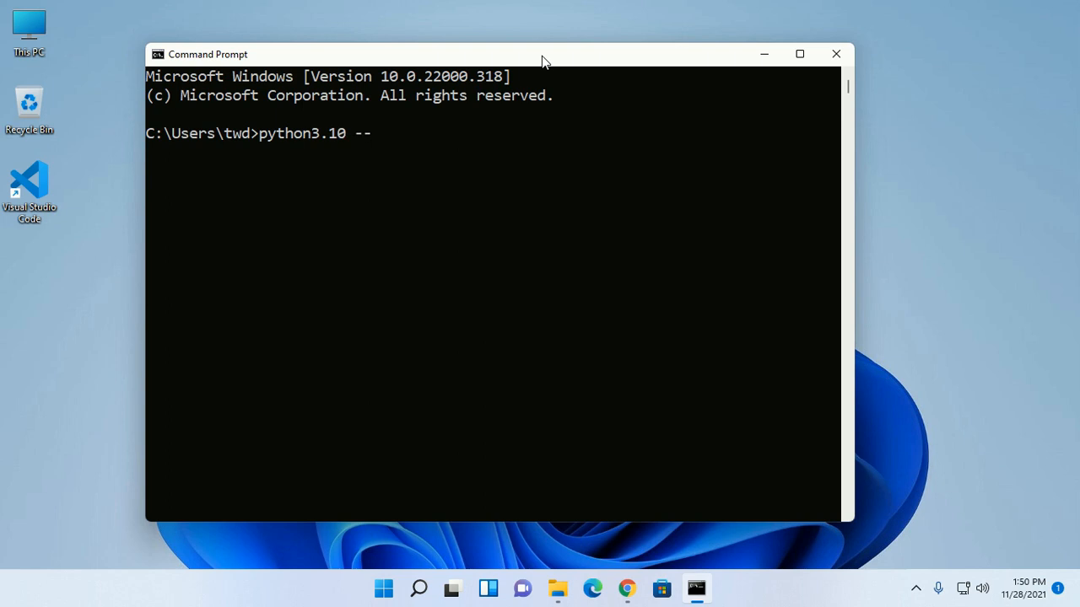
text(version)
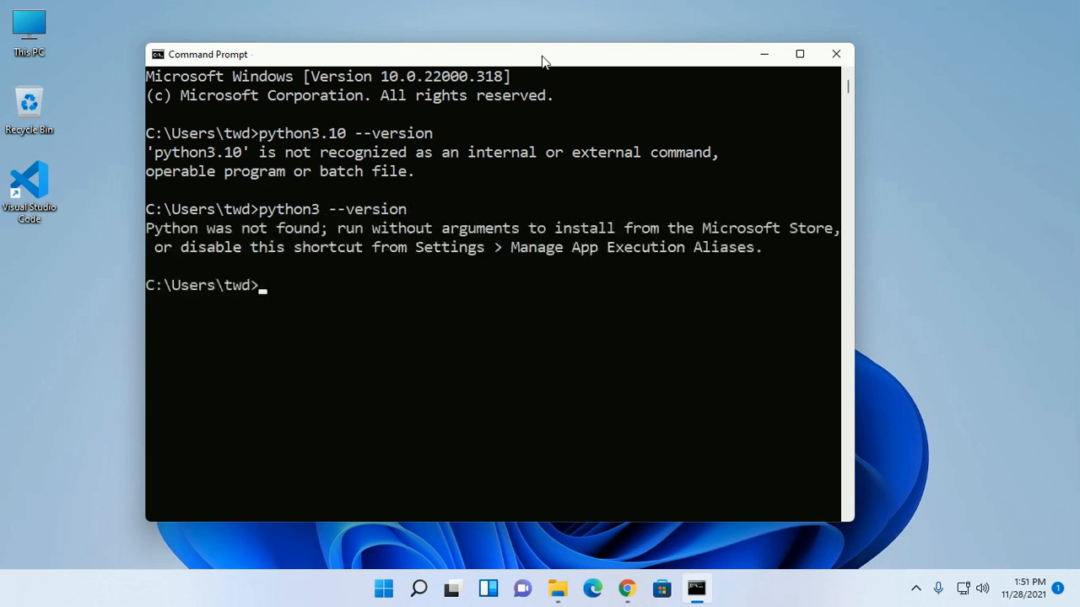
text(python)
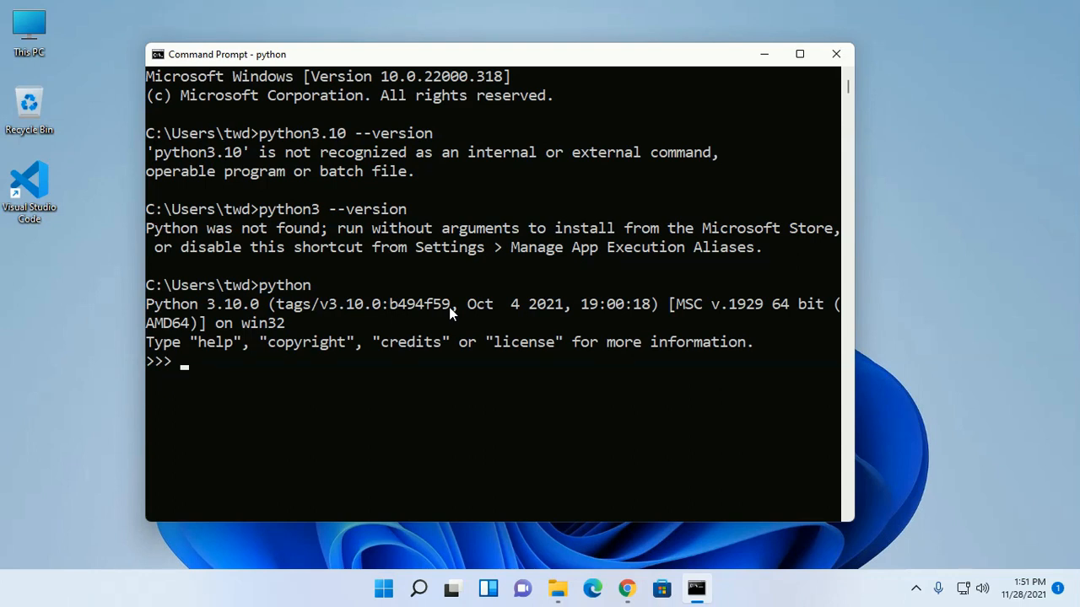
Step: Type print("Hello World"); at the Python 3.10.0 >>> prompt
text(print)
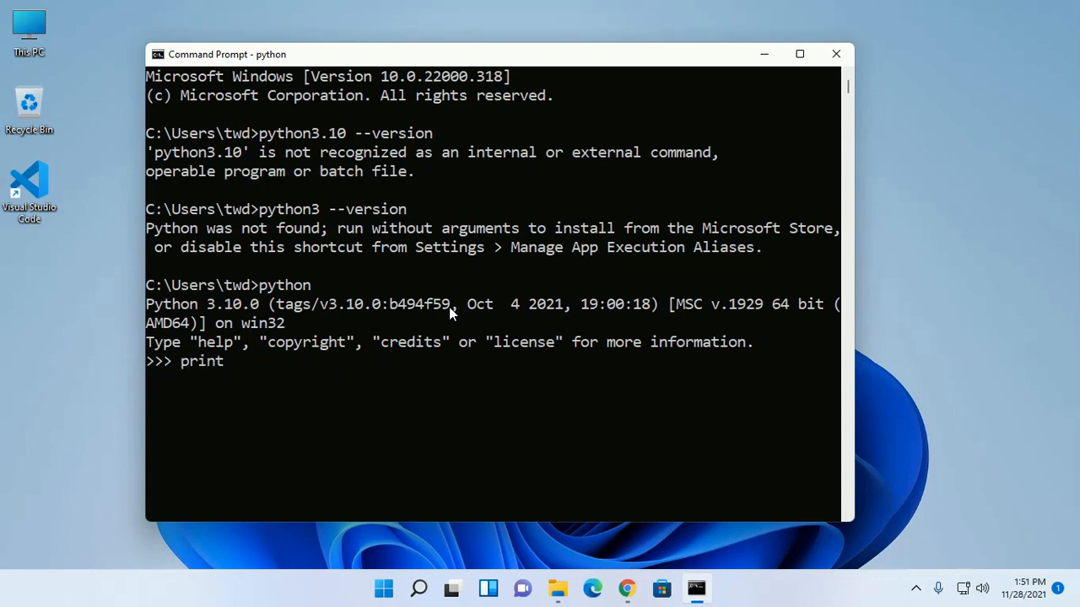
text(())
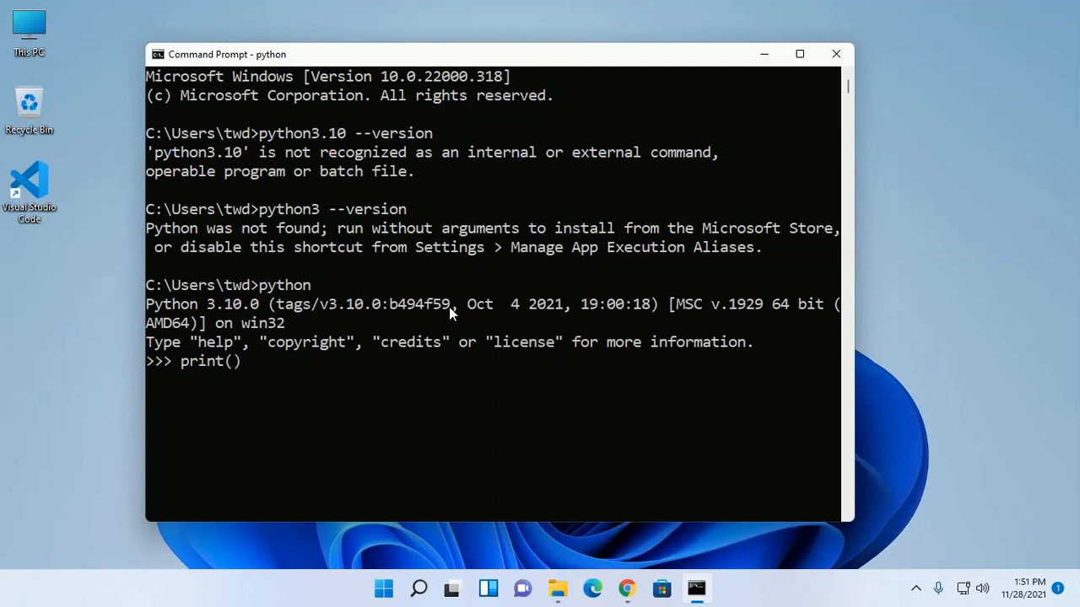
text(;)
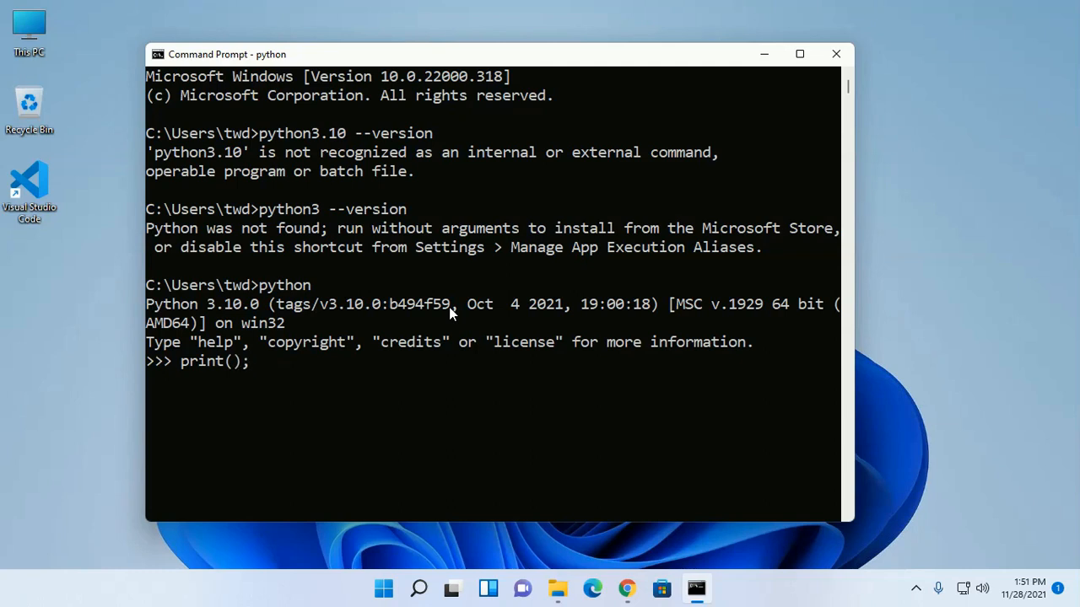
text("")
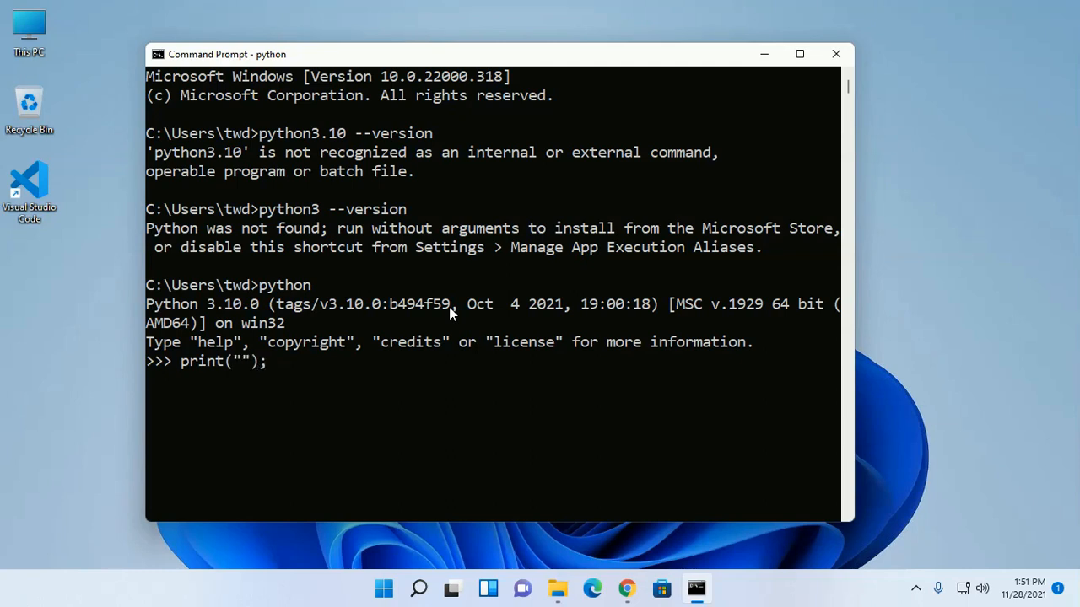
text(Hello)
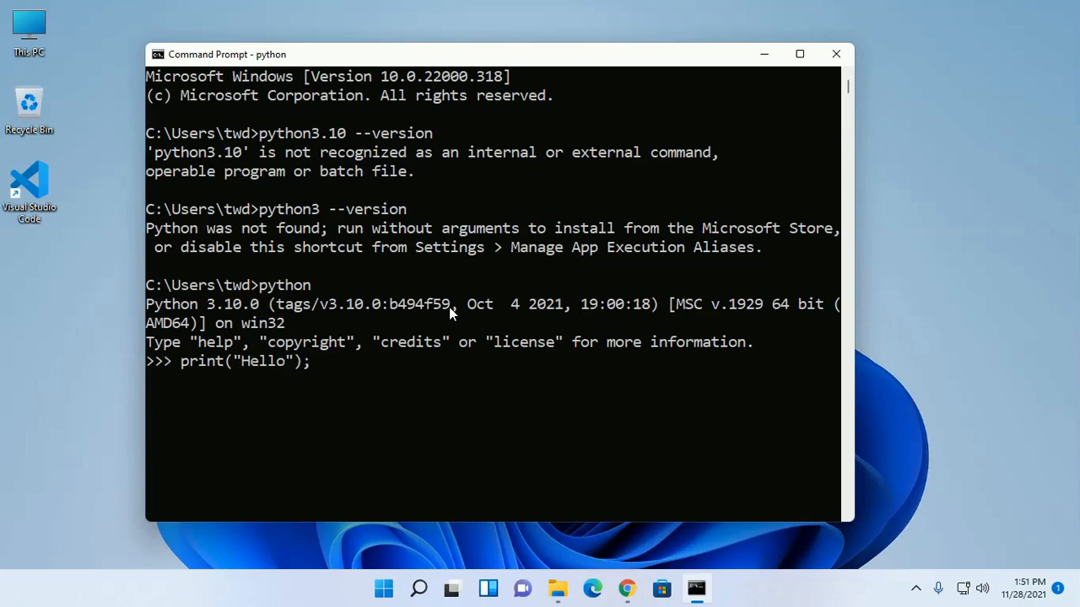
text(World)
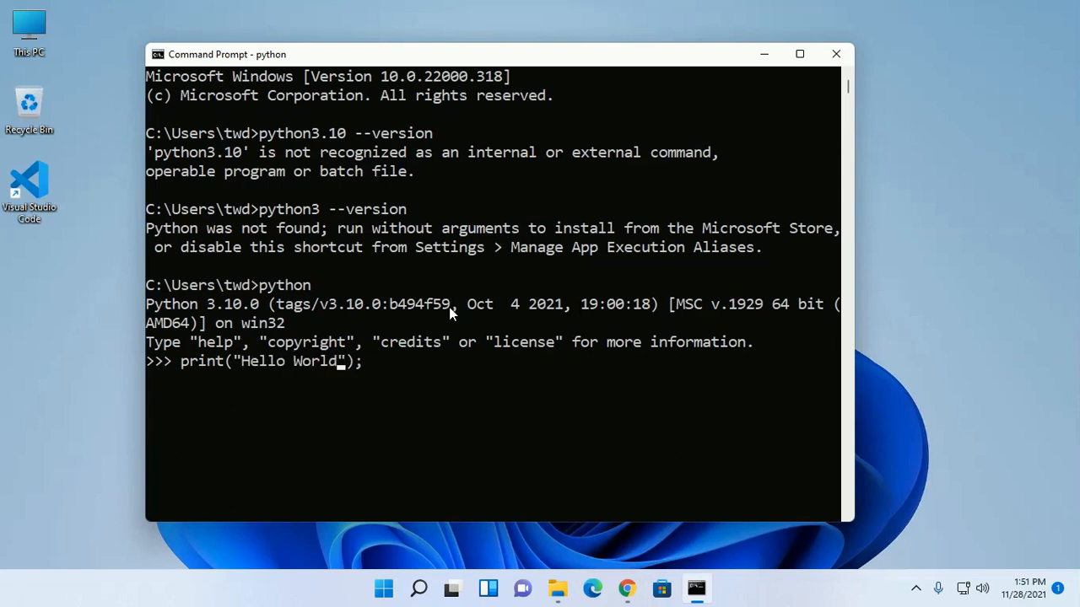